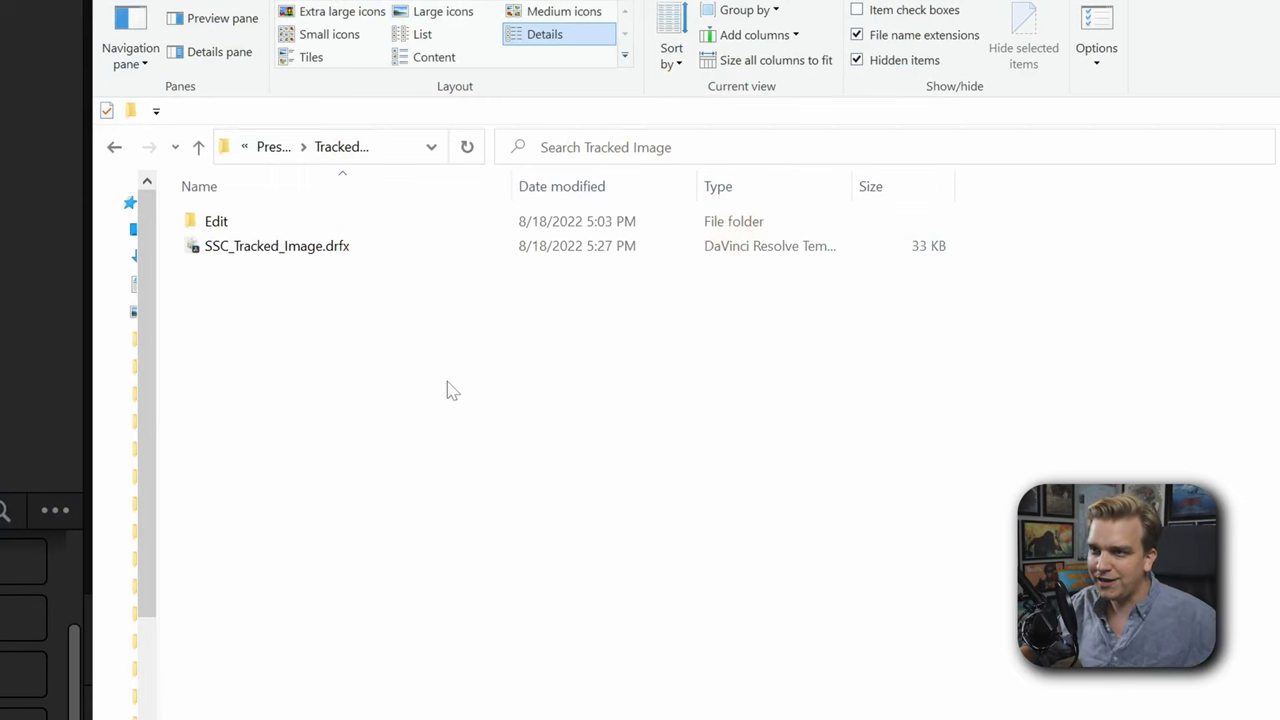
- Select SSC_Tracked_Image.drfx in the Tracked Image folder and launch it into DaVinci Resolve
{"action": "left_click", "coordinate": [276, 244]}
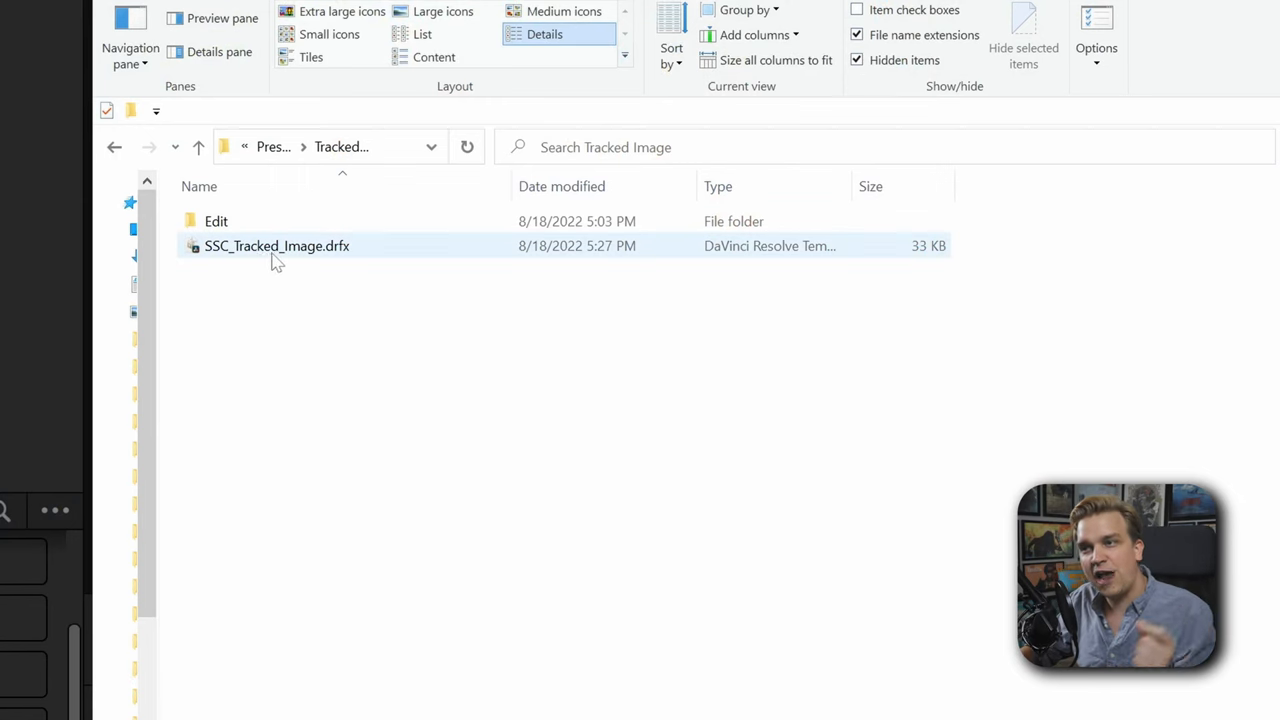
{"action": "mouse_move", "coordinate": [312, 258]}
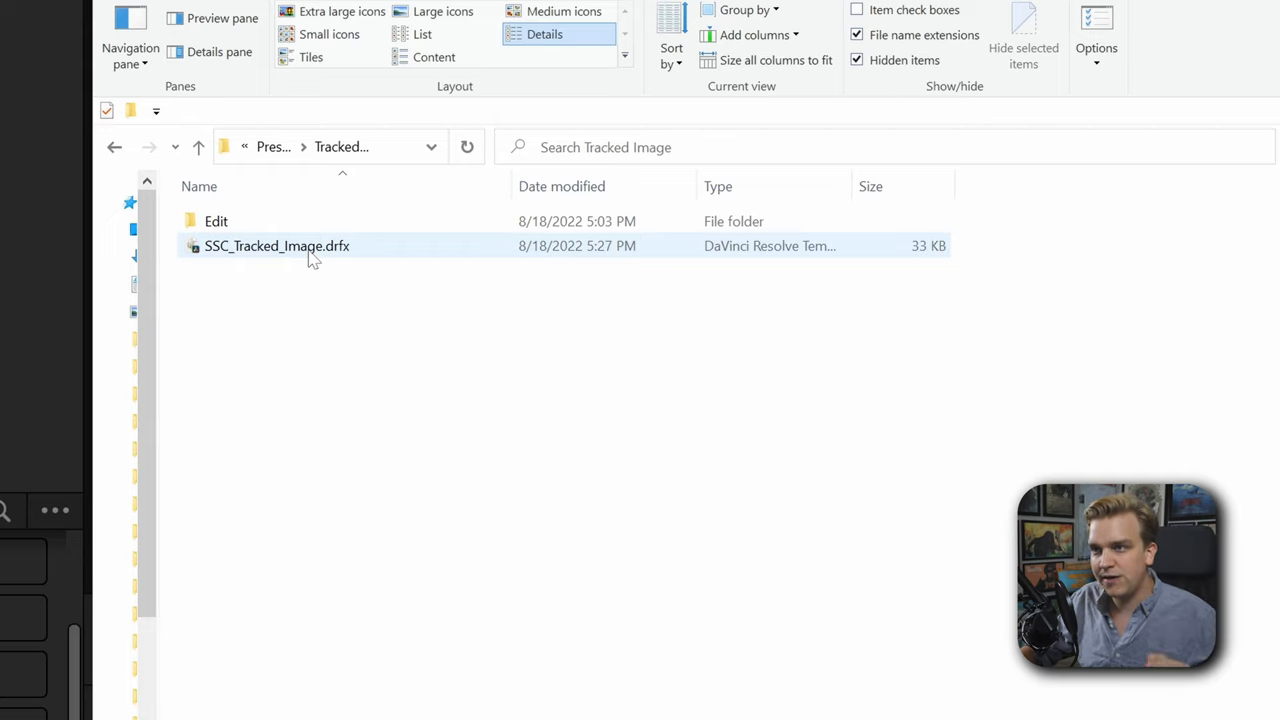
{"action": "left_click", "coordinate": [276, 246]}
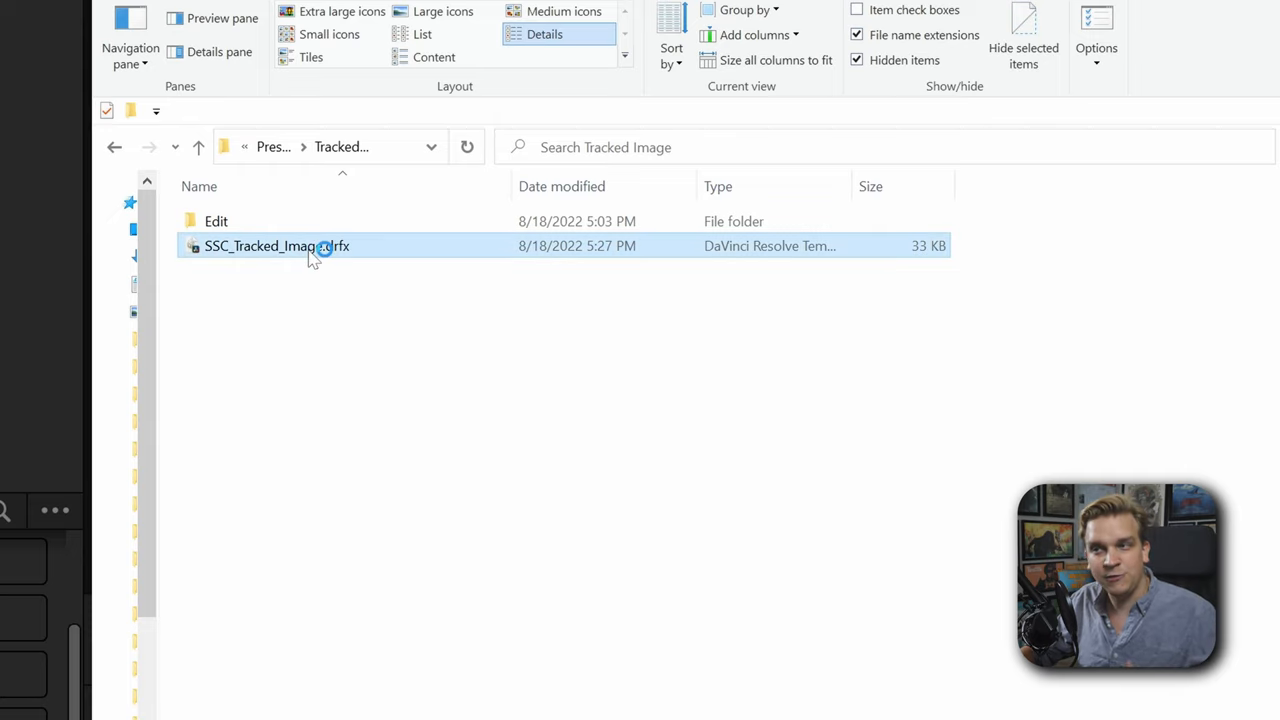
{"action": "double_click", "coordinate": [276, 244]}
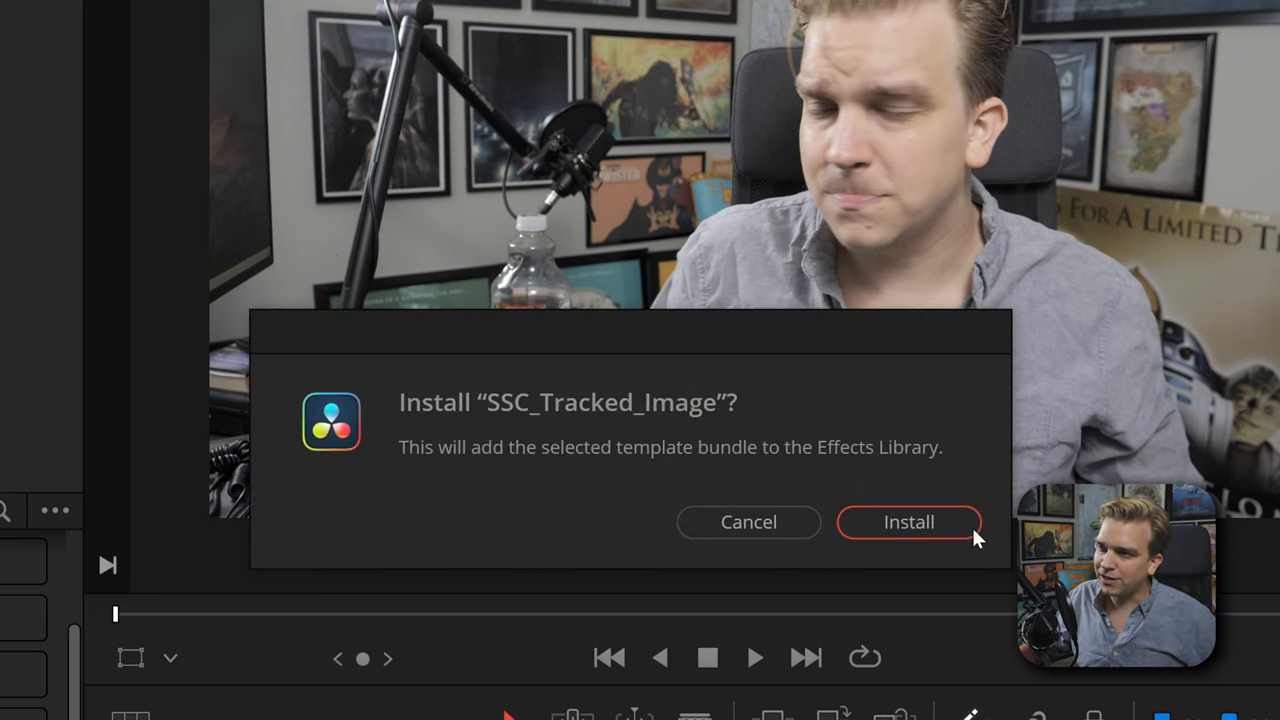
- Confirm the 'Install SSC_Tracked_Image?' prompt to add the bundle to the Effects Library
{"action": "left_click", "coordinate": [908, 520]}
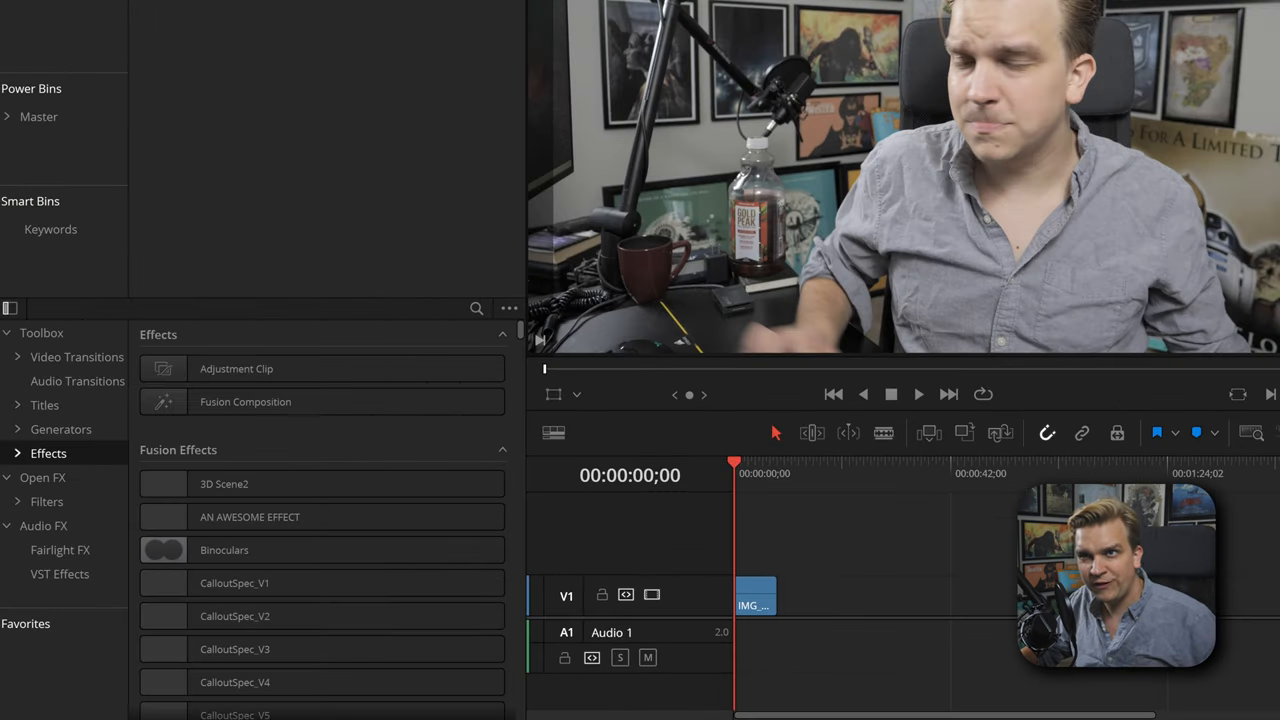
- Expand the Stirling Supply effects to find SSC_Tracked_Image, then briefly play the test clip
{"action": "left_click", "coordinate": [48, 452]}
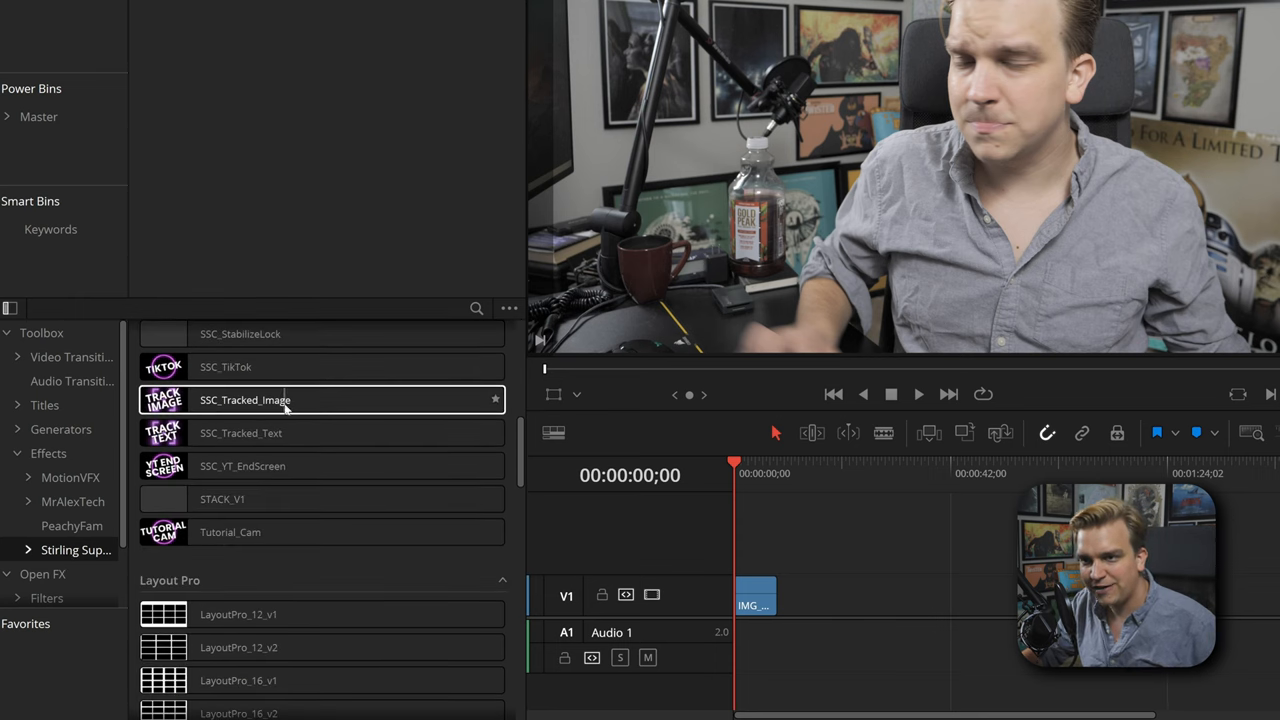
{"action": "mouse_move", "coordinate": [280, 410]}
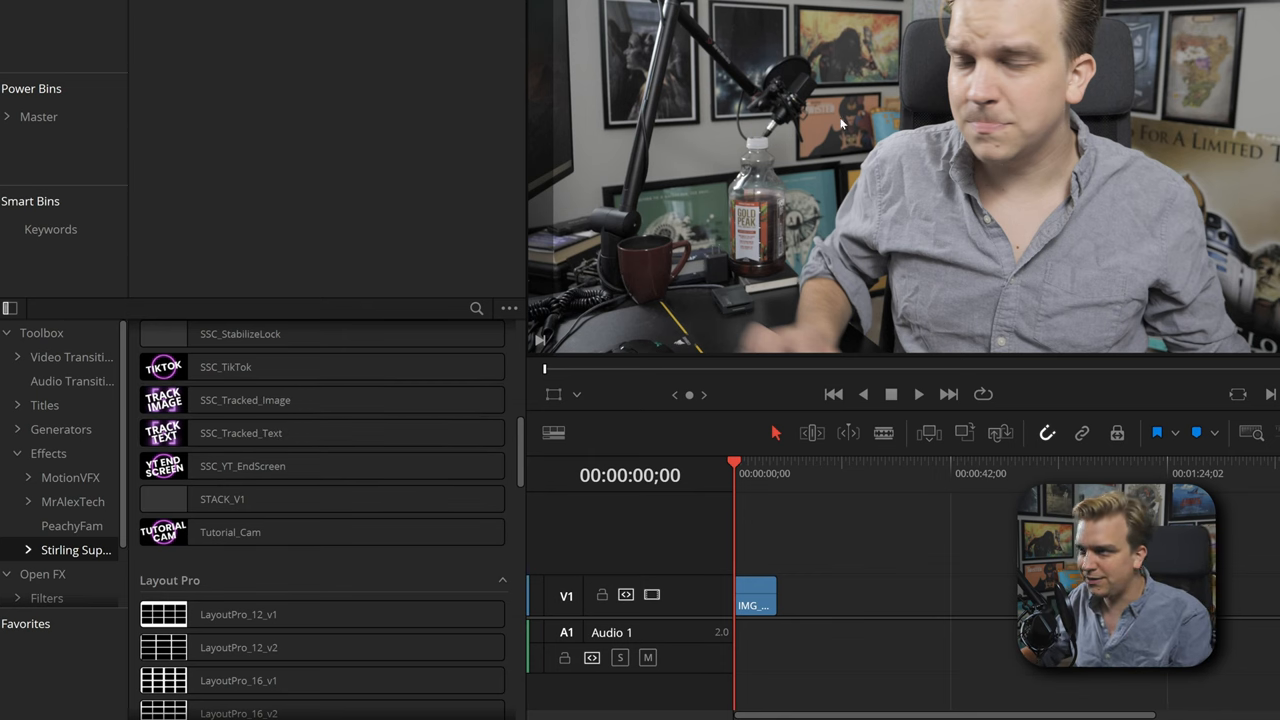
{"action": "left_click", "coordinate": [918, 394]}
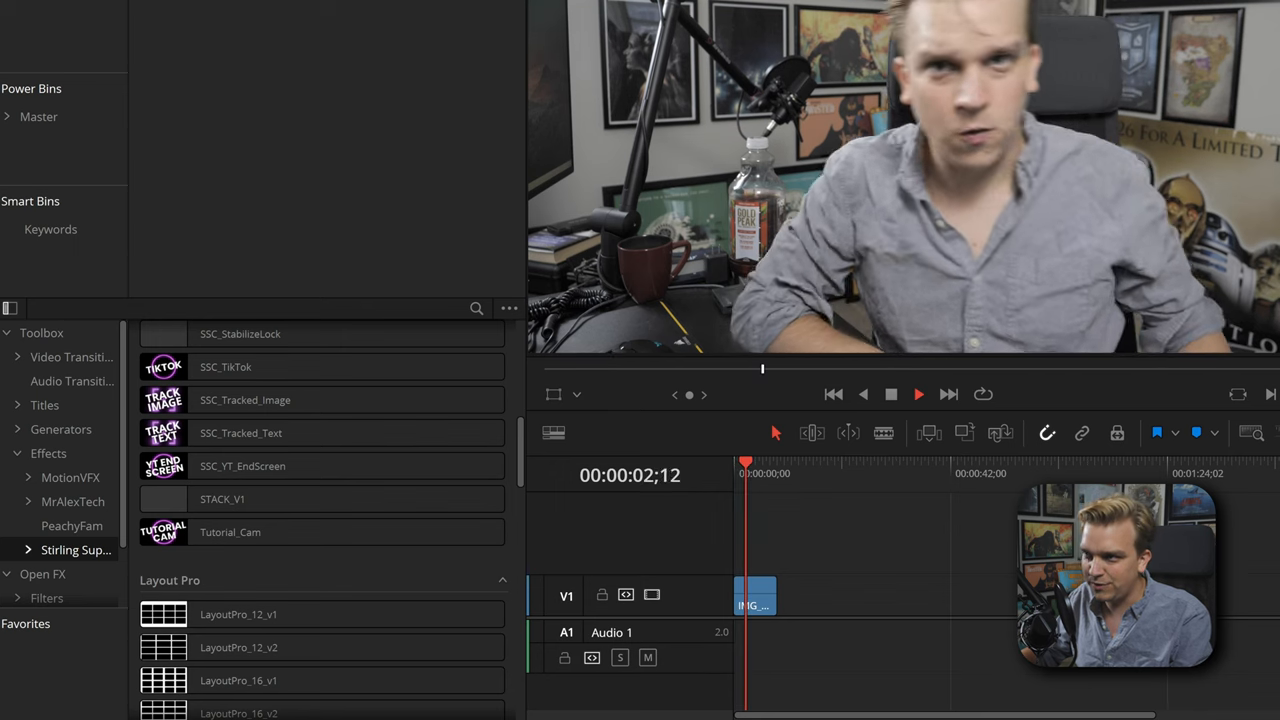
{"action": "left_click", "coordinate": [322, 498]}
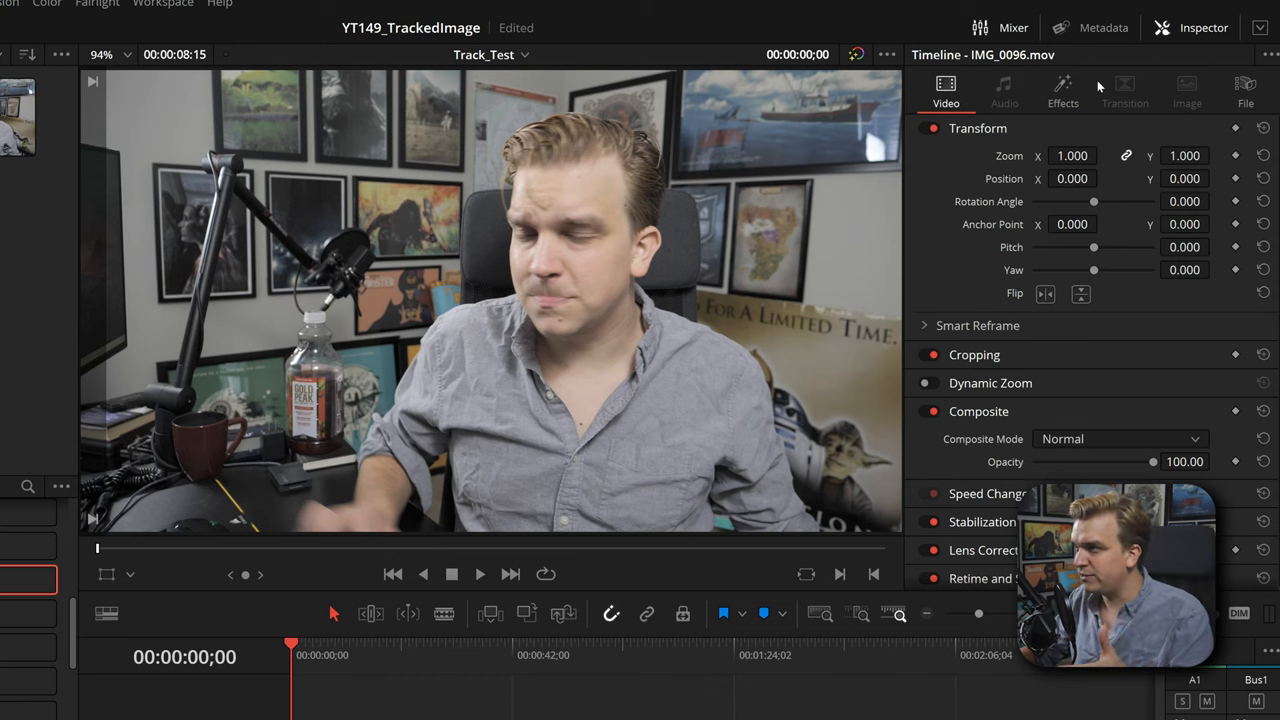
- Show the SSC_Tracked_Image controls for the clip in the Inspector's Effects section
{"action": "left_click", "coordinate": [1062, 90]}
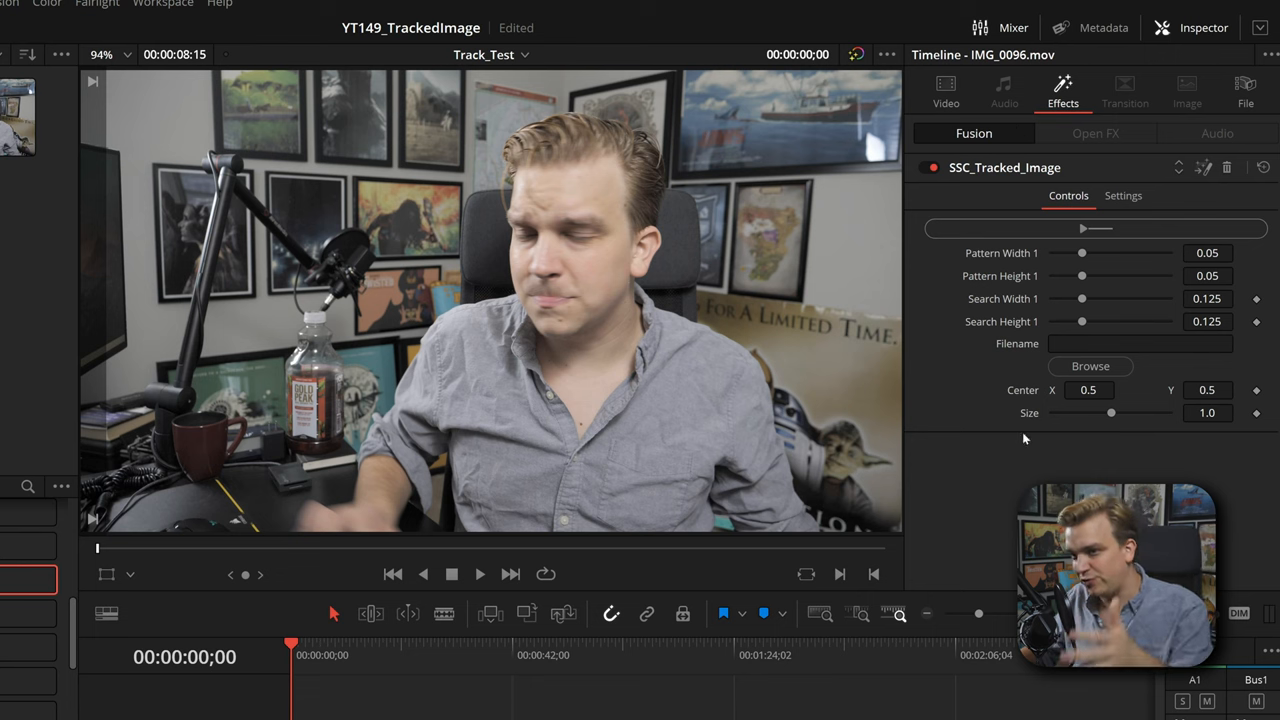
{"action": "mouse_move", "coordinate": [144, 588]}
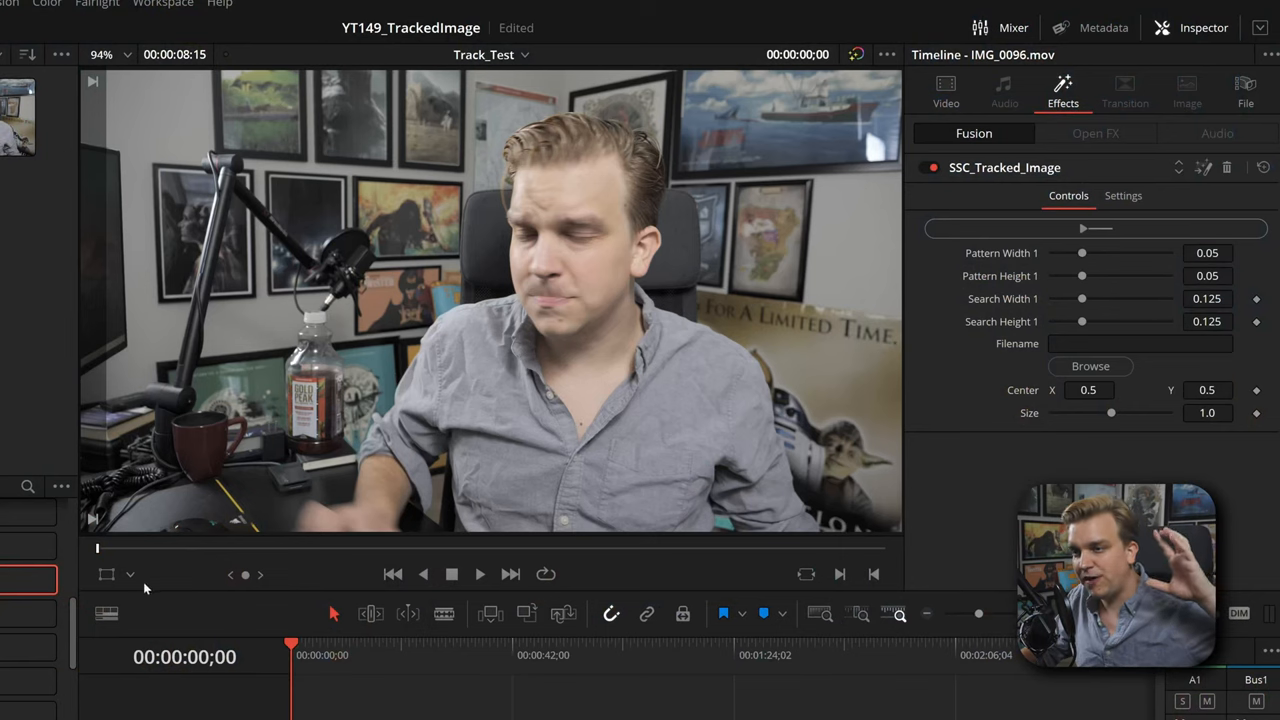
{"action": "left_click", "coordinate": [130, 572]}
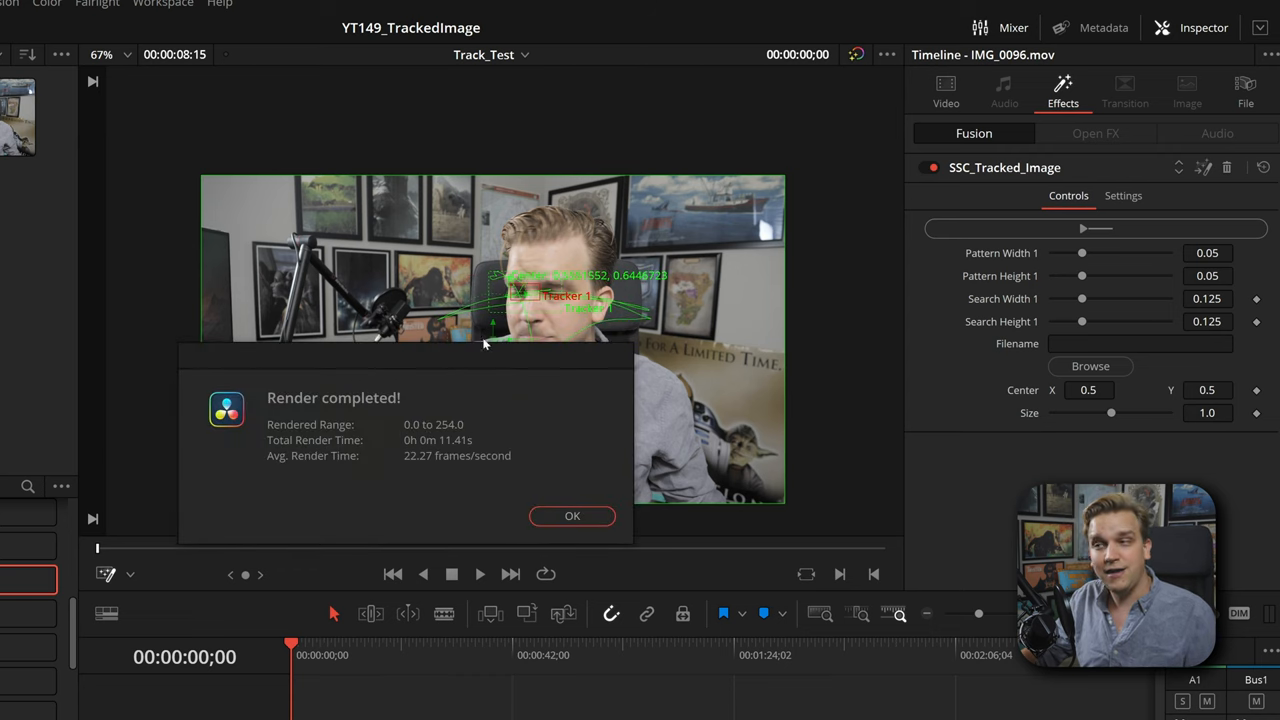
- Acknowledge the Render completed notice after tracking the presenter's eye
{"action": "left_click", "coordinate": [572, 516]}
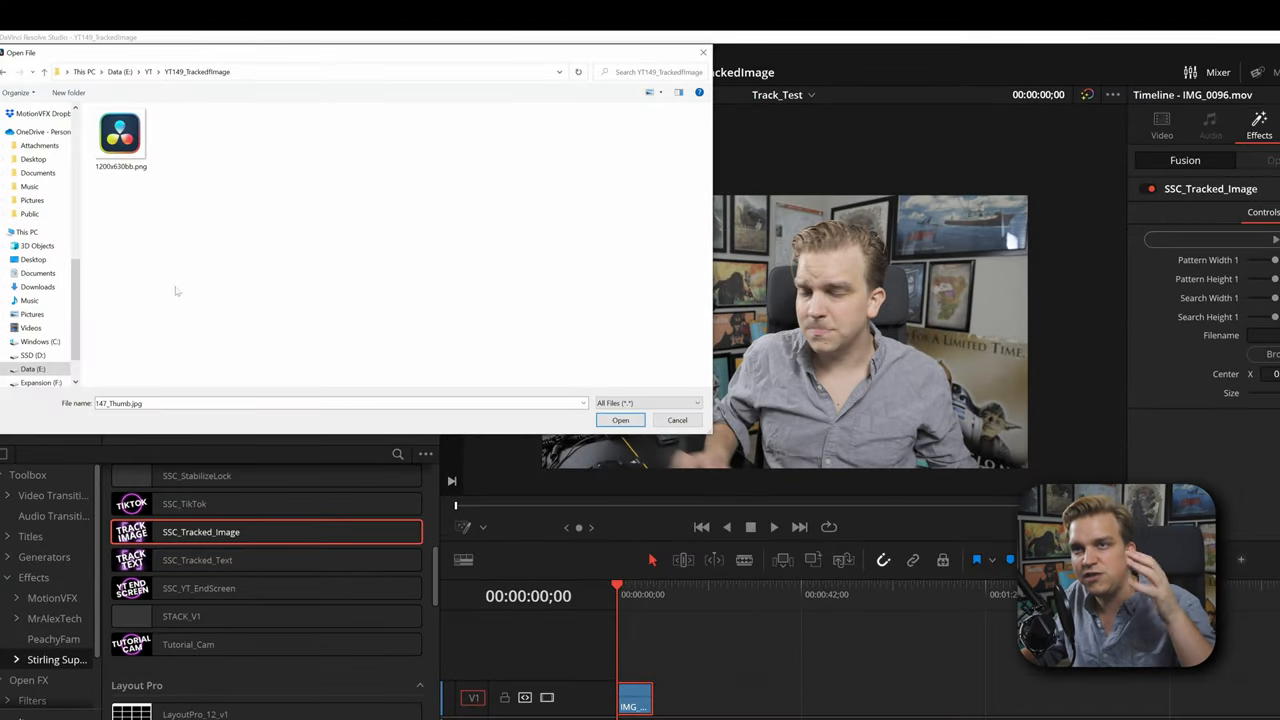
- Choose the Resolve logo PNG from the project folder as the effect's Filename image
{"action": "left_click", "coordinate": [120, 136]}
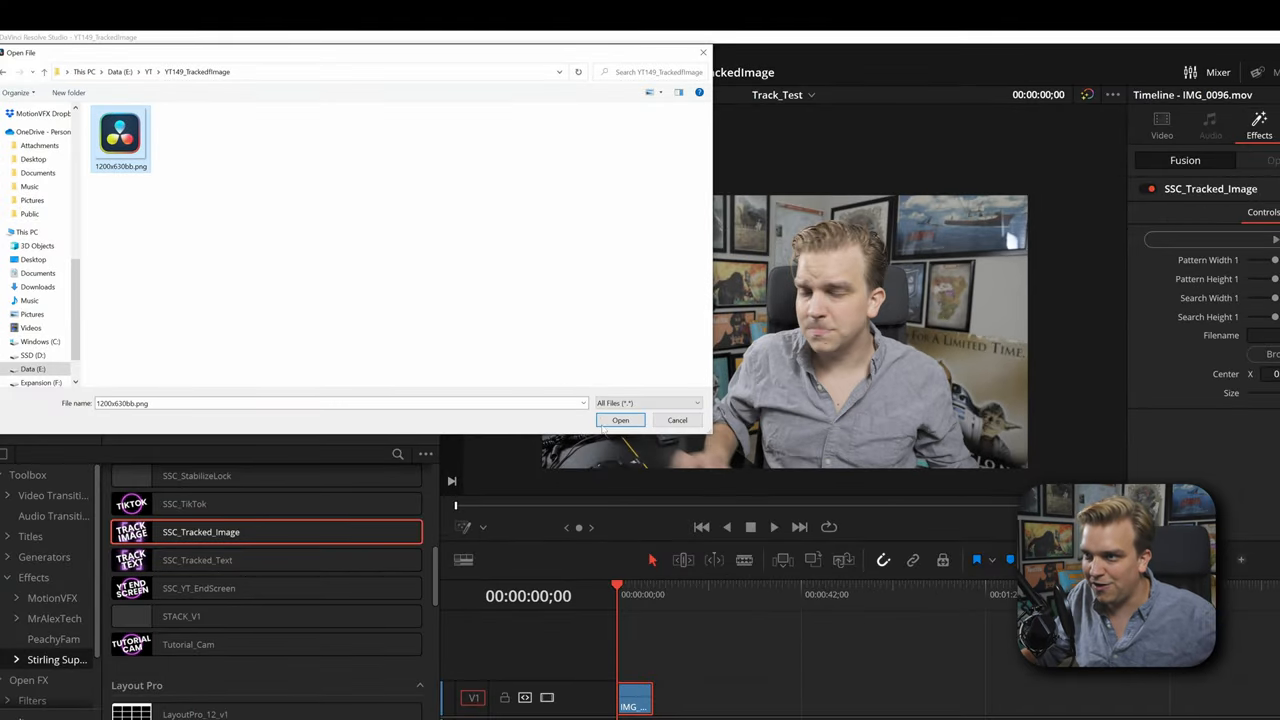
{"action": "left_click", "coordinate": [620, 420]}
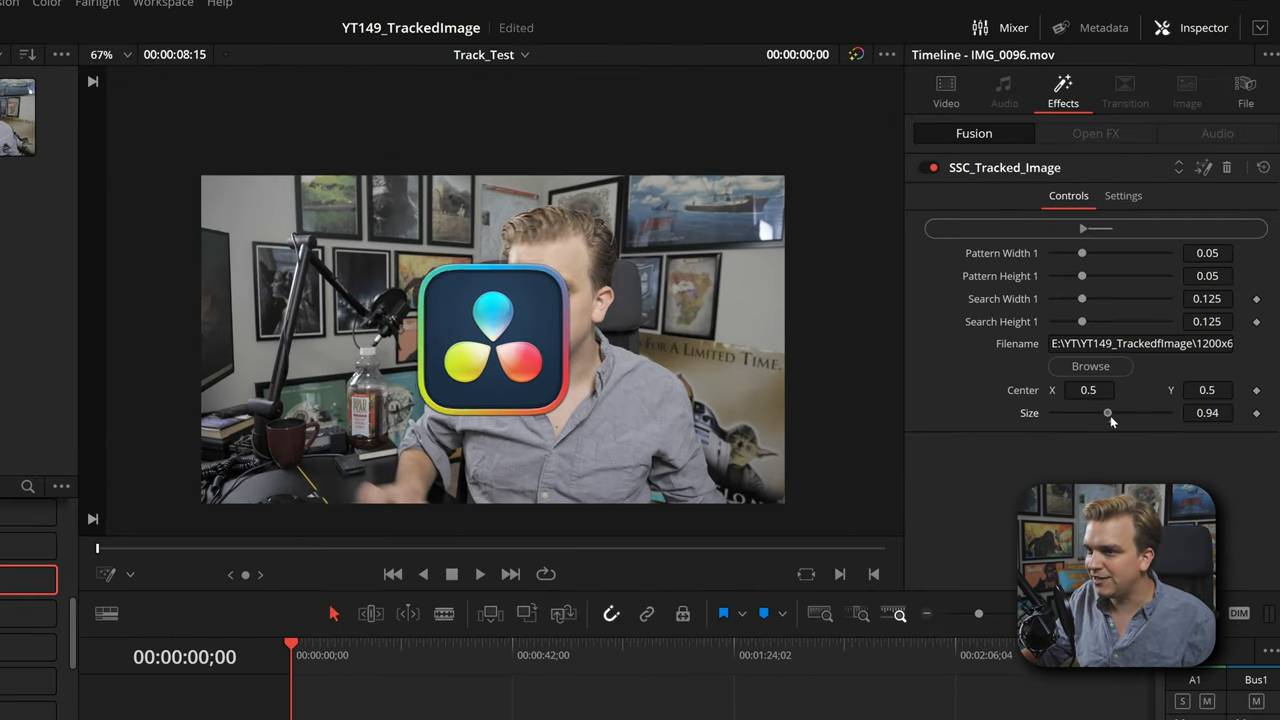
- Reduce the logo Size to about 0.16, center it near 0.609, 0.741 over the eye, and play back
{"action": "left_click_drag", "start_coordinate": [1108, 412], "coordinate": [1076, 412]}
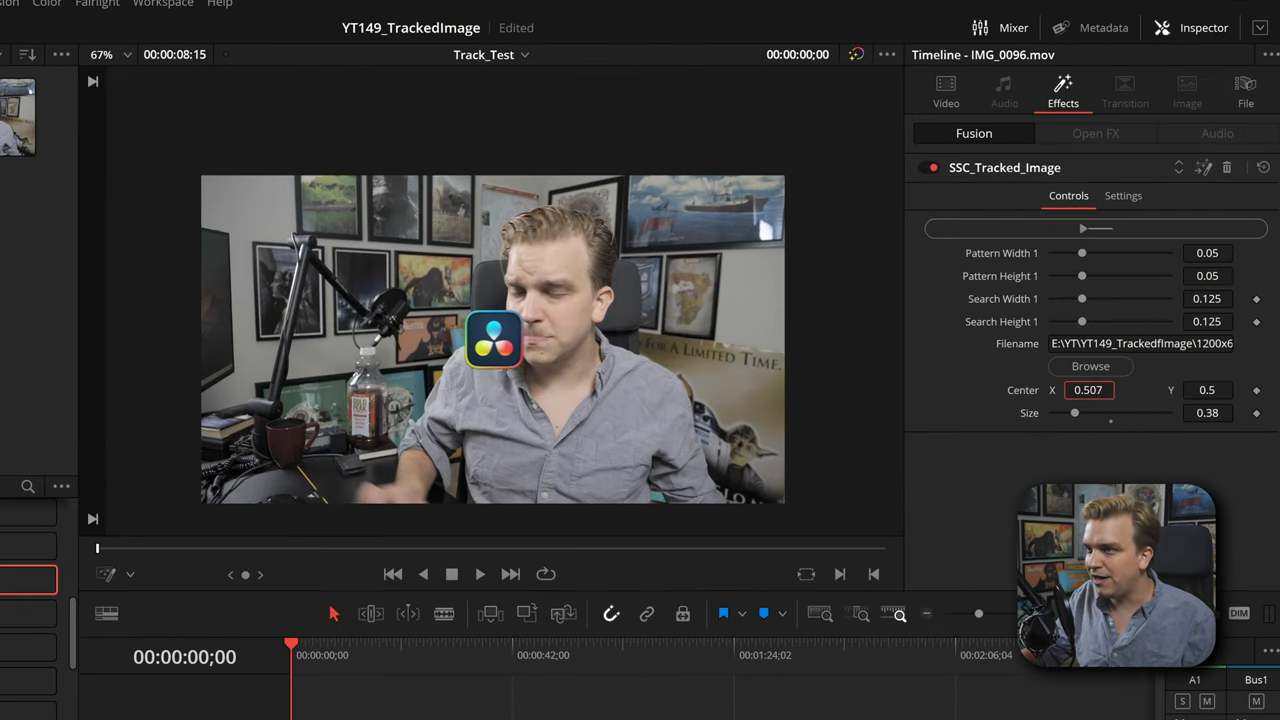
{"action": "left_click_drag", "start_coordinate": [490, 340], "coordinate": [512, 300]}
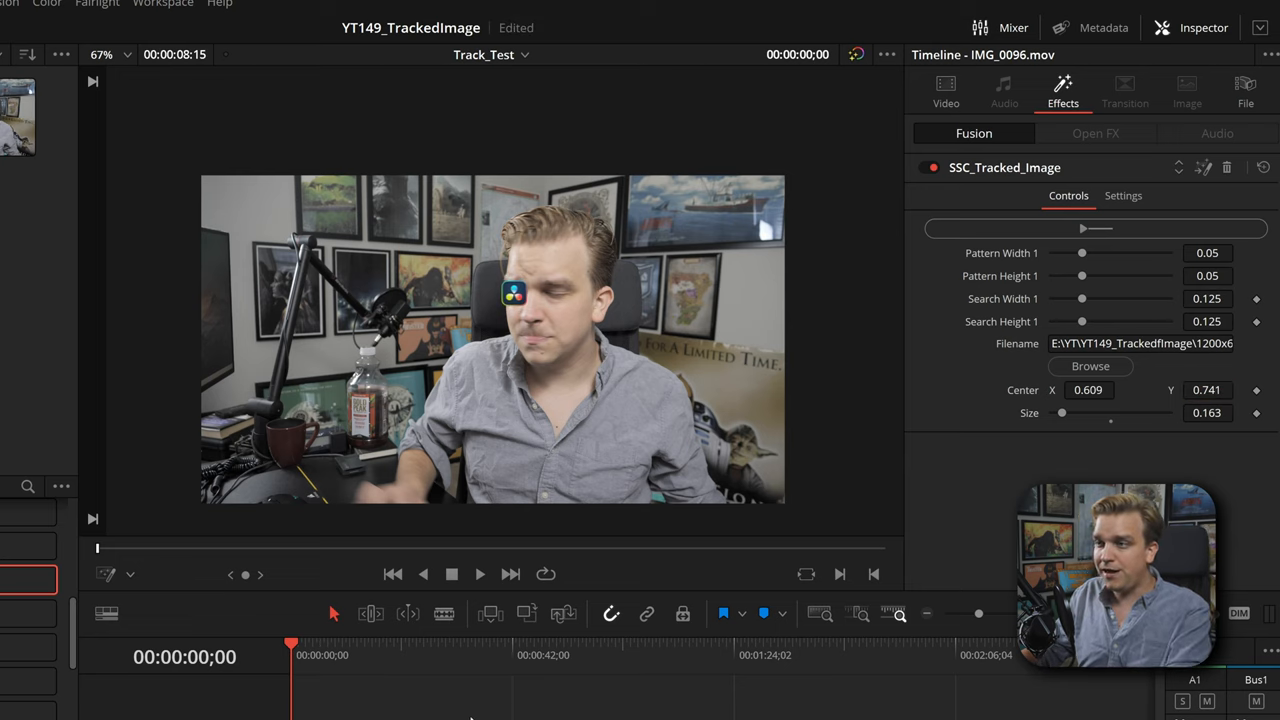
{"action": "left_click", "coordinate": [480, 572]}
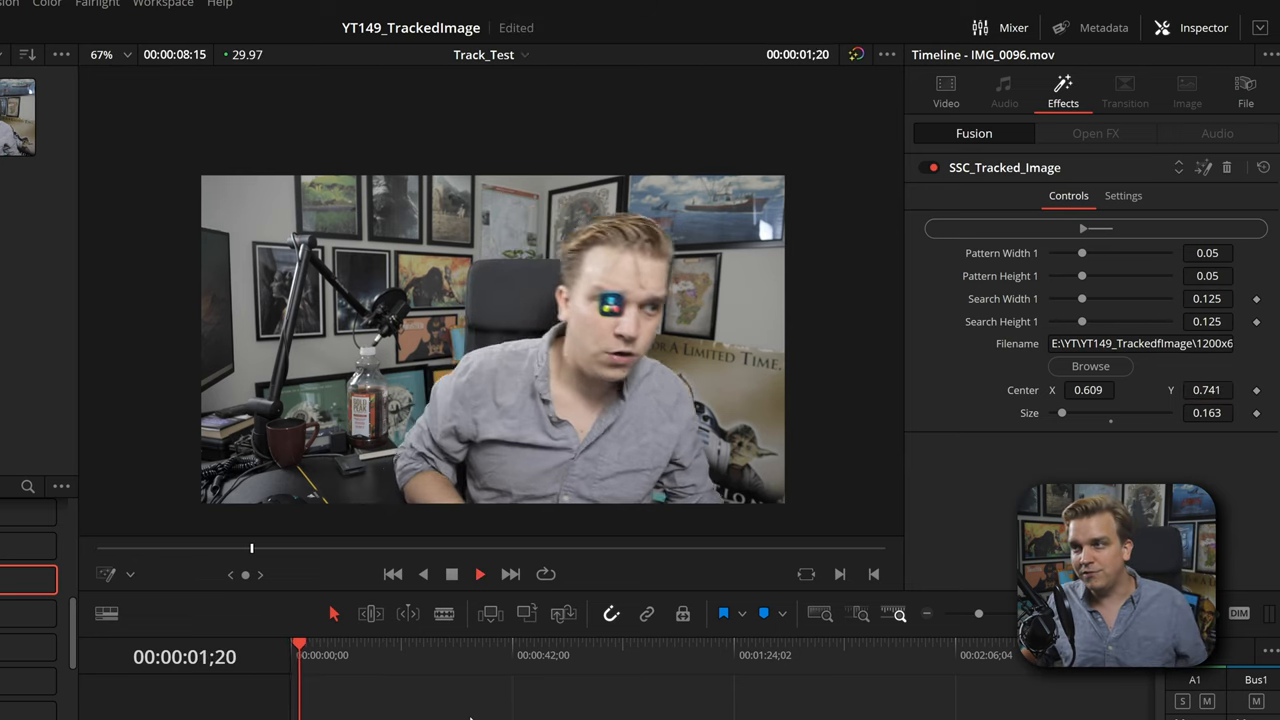